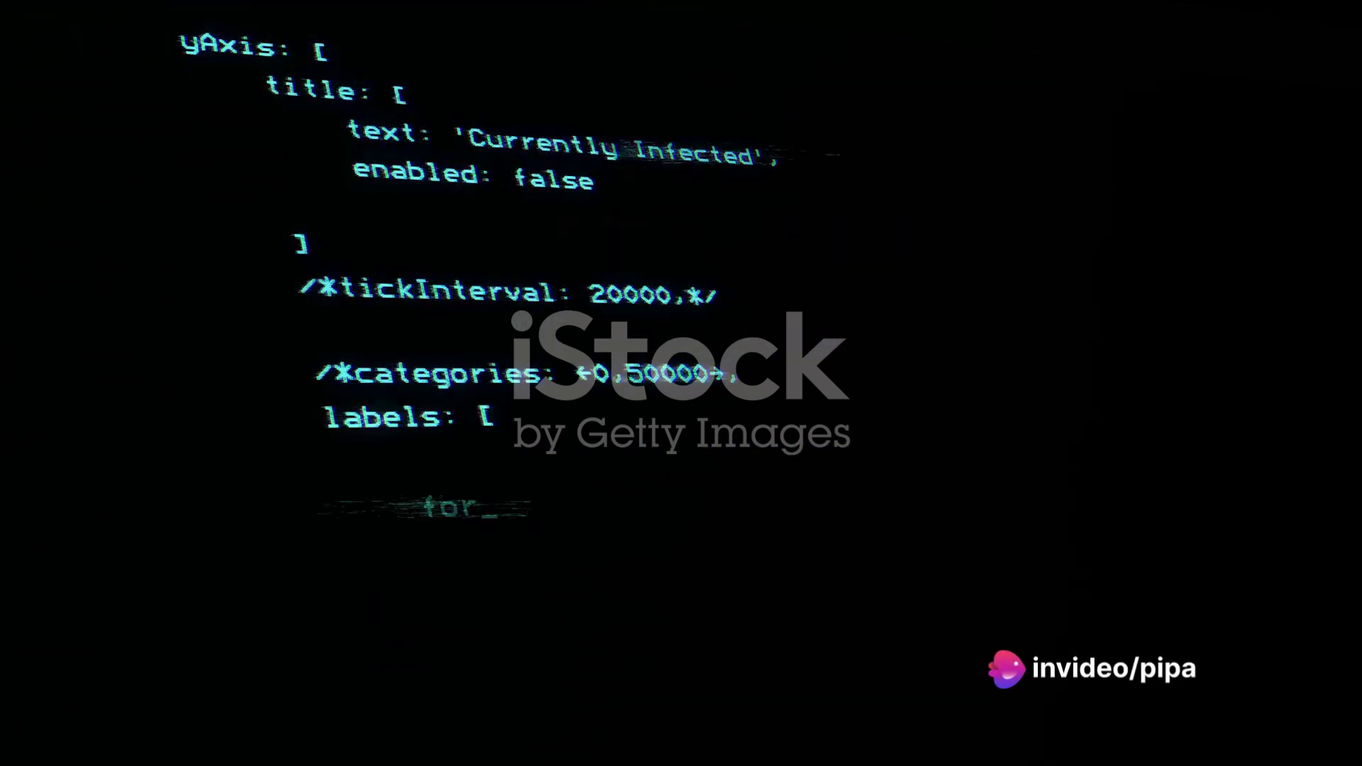
pyautogui.scroll(-3)
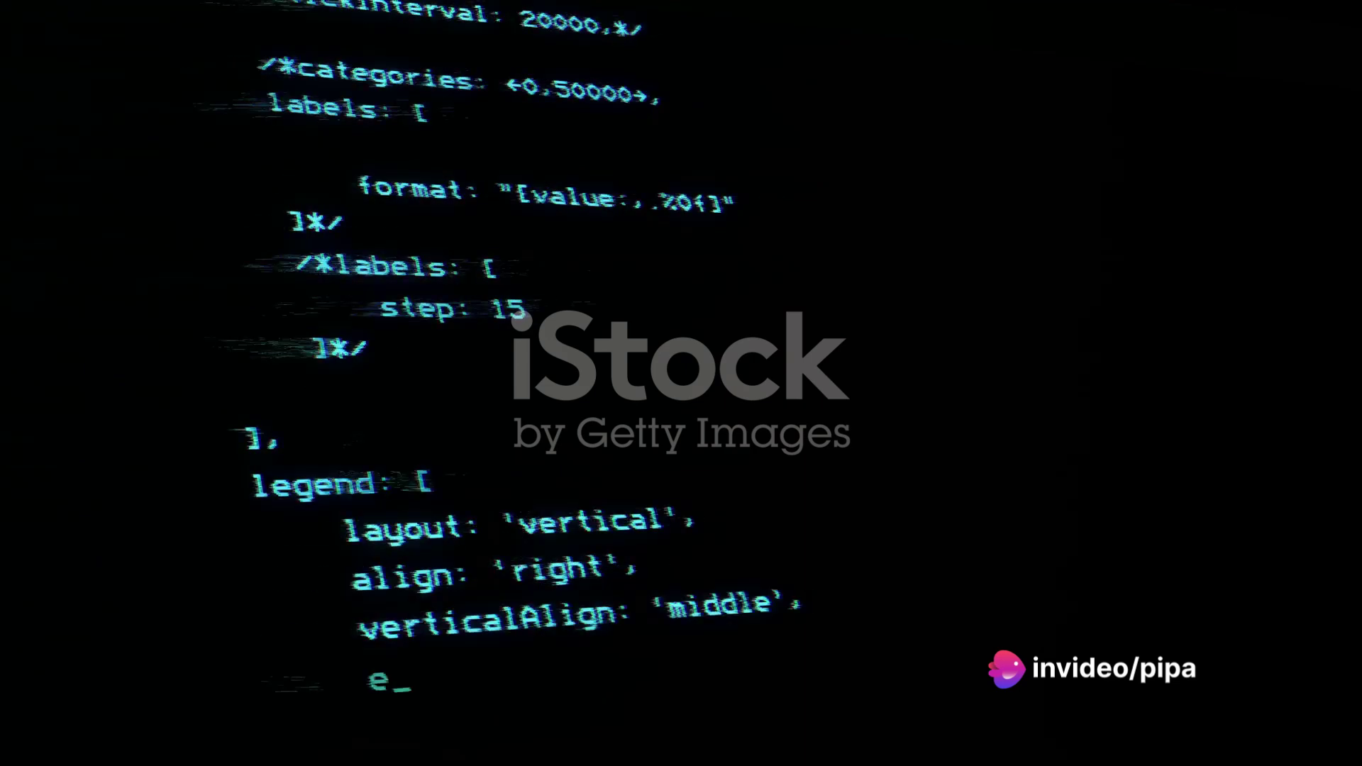